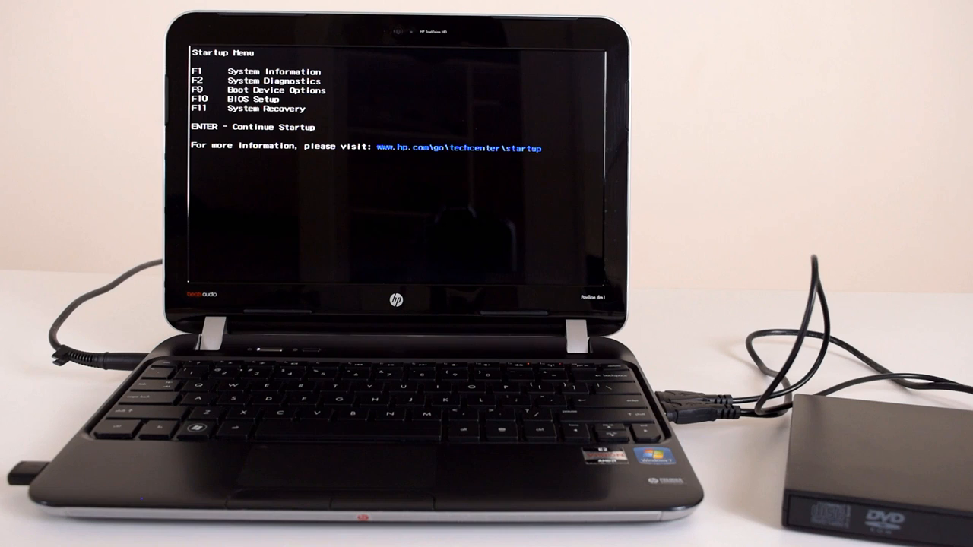
- Bring up Boot Device Options with F9 to start from the external DVD drive
{"action": "key", "text": "f9"}
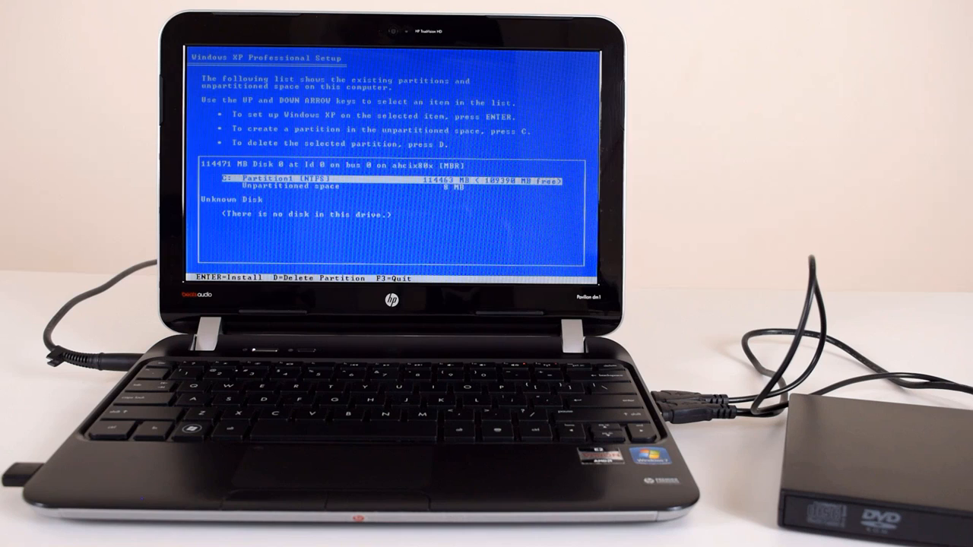
- Install Windows onto the selected space and quick-format the partition as NTFS
{"action": "key", "text": "enter"}
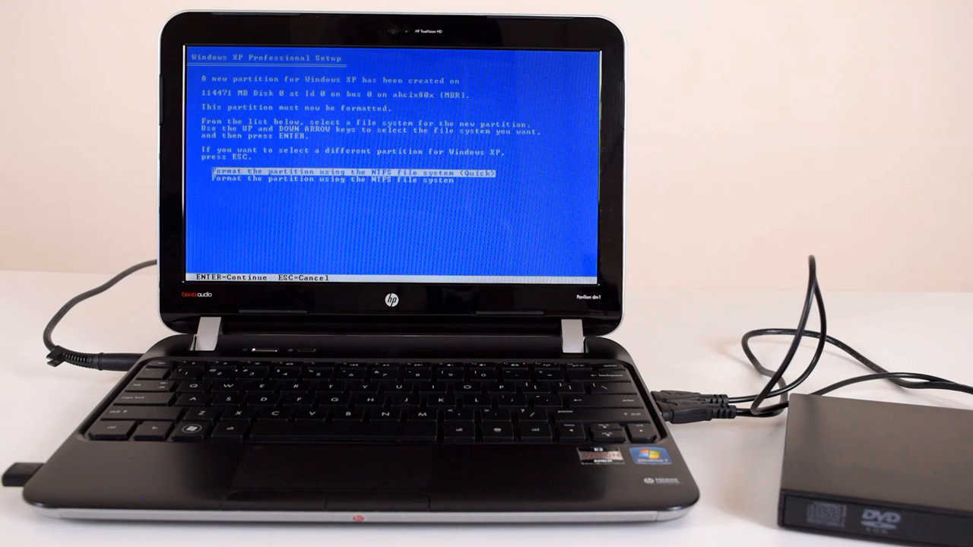
{"action": "key", "text": "enter"}
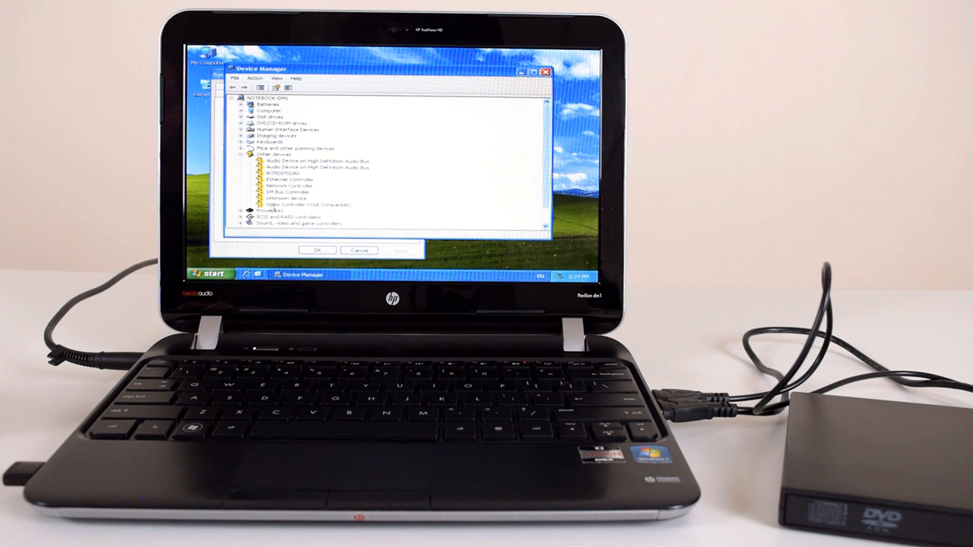
{"action": "mouse_move", "coordinate": [363, 182]}
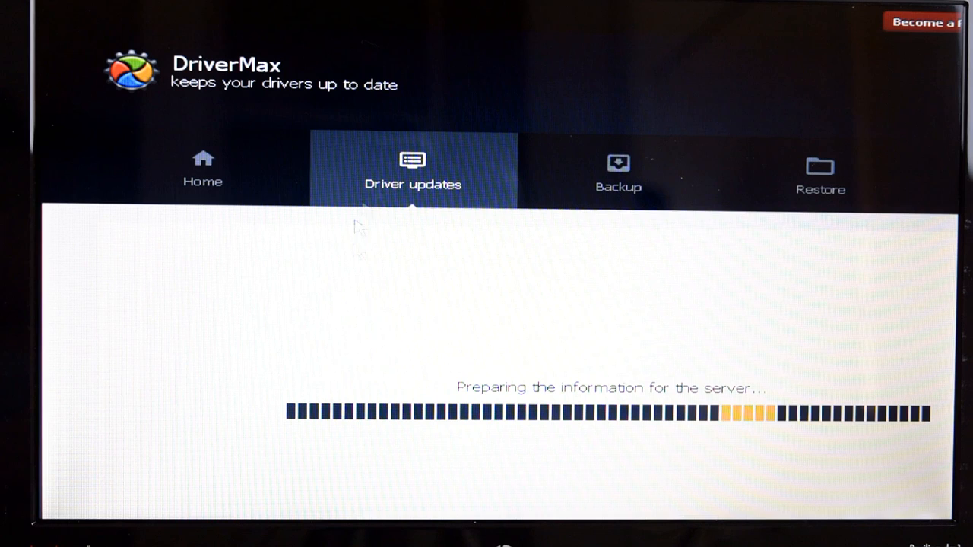
- Return to the Home overview of this PC, stopping the driver scan
{"action": "left_click", "coordinate": [204, 167]}
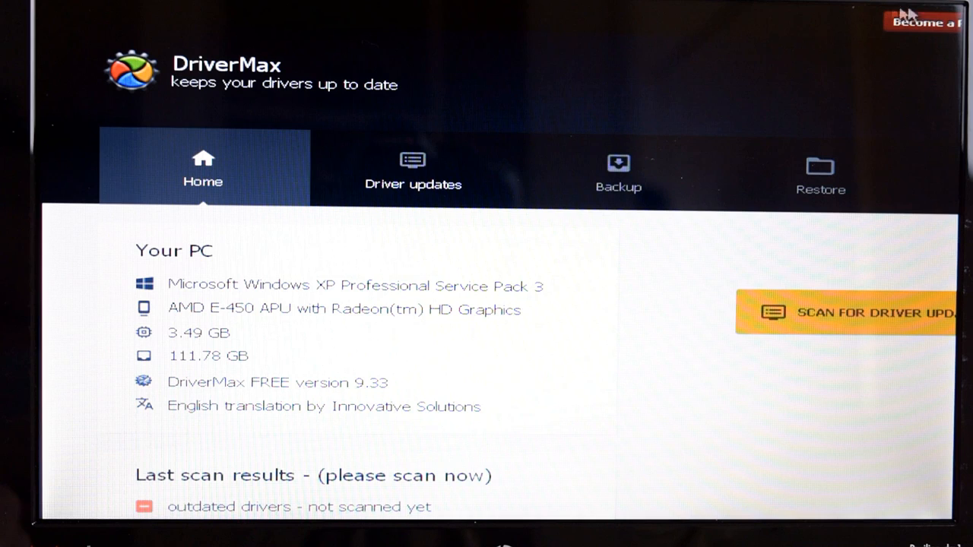
{"action": "mouse_move", "coordinate": [266, 277]}
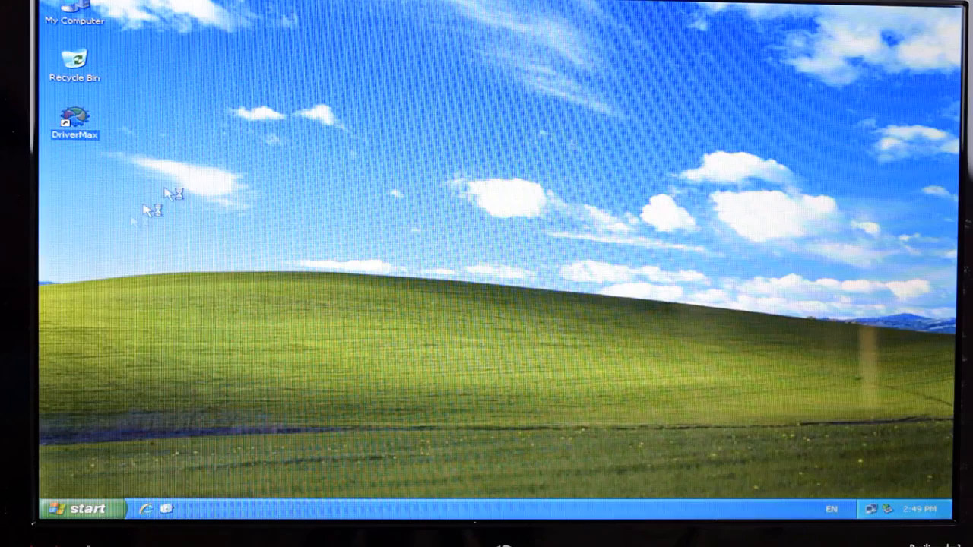
- Relaunch DriverMax and reach the REGISTER wizard's E-mail field from Settings > My account
{"action": "double_click", "coordinate": [75, 118]}
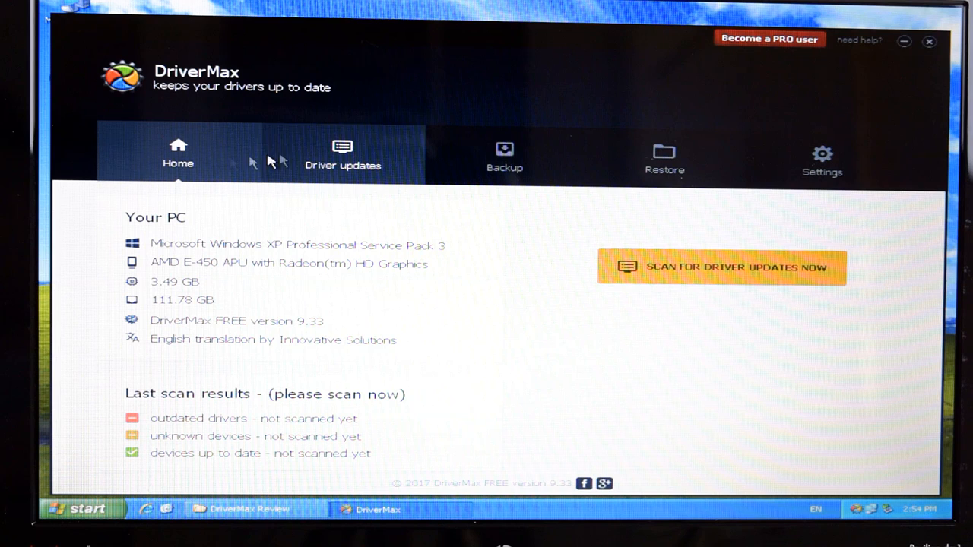
{"action": "left_click", "coordinate": [821, 160]}
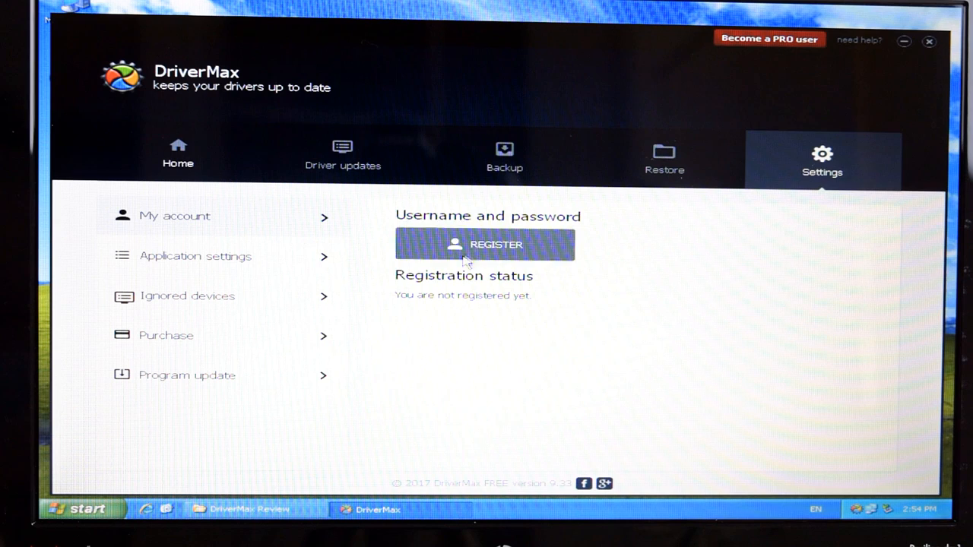
{"action": "left_click", "coordinate": [485, 243]}
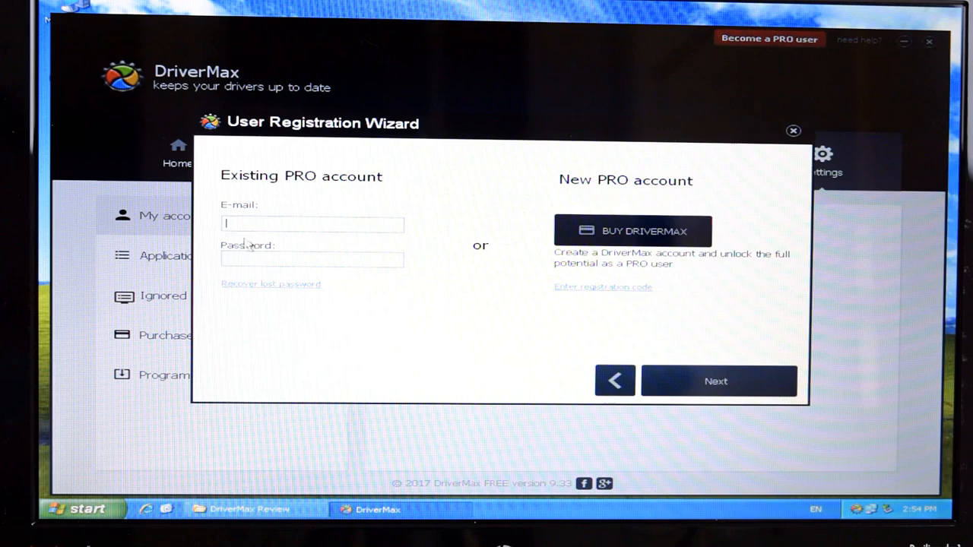
{"action": "left_click", "coordinate": [602, 286]}
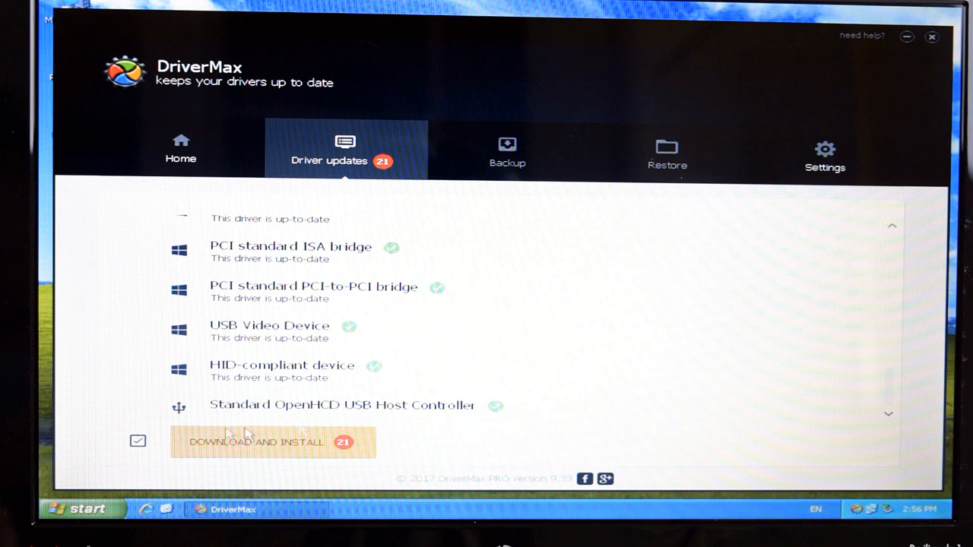
- Queue all 21 driver updates with DOWNLOAD AND INSTALL
{"action": "left_click", "coordinate": [259, 441]}
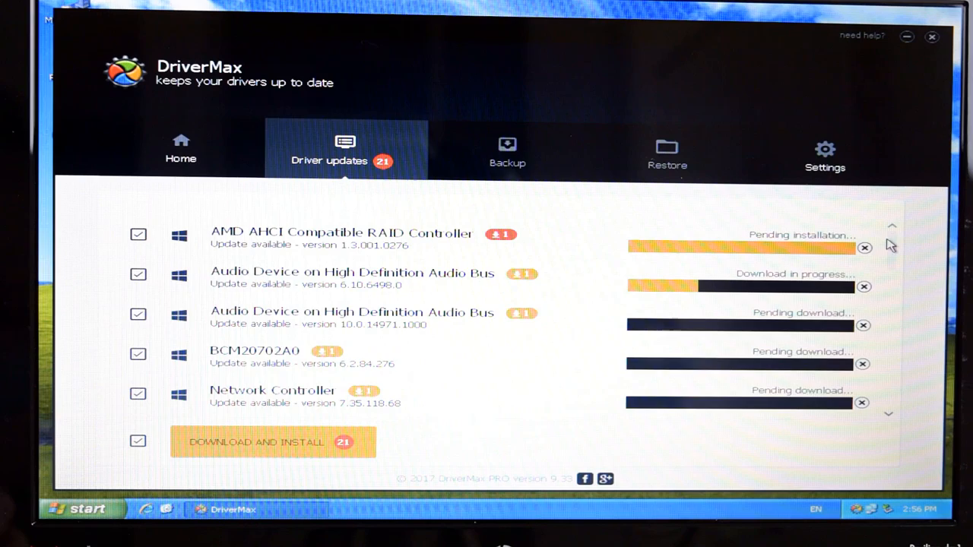
{"action": "scroll", "scroll_direction": "down", "scroll_amount": 3}
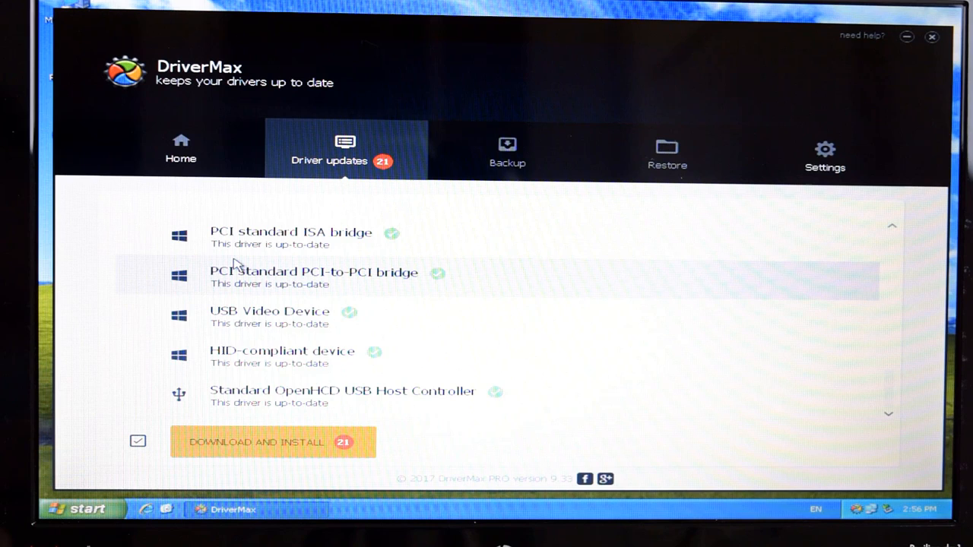
{"action": "left_click", "coordinate": [272, 443]}
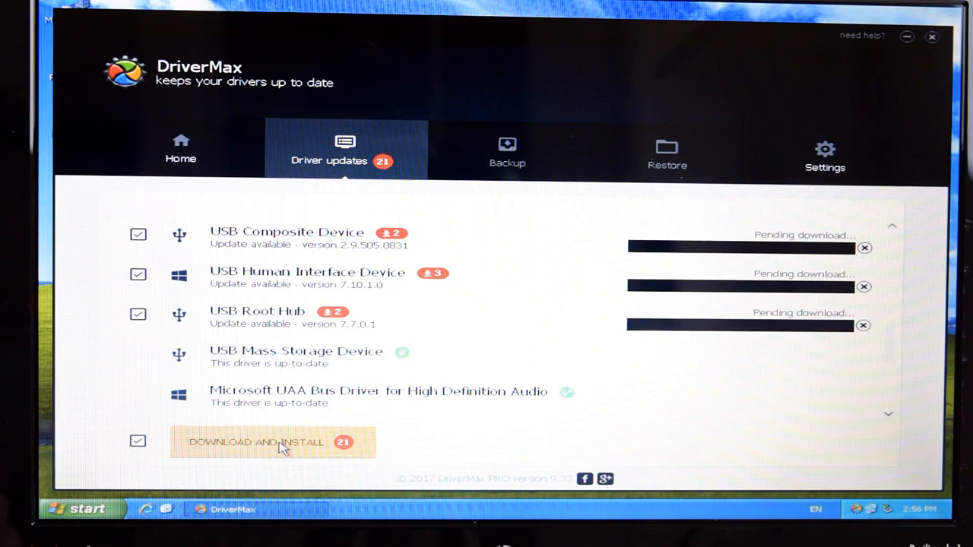
{"action": "left_click", "coordinate": [272, 441]}
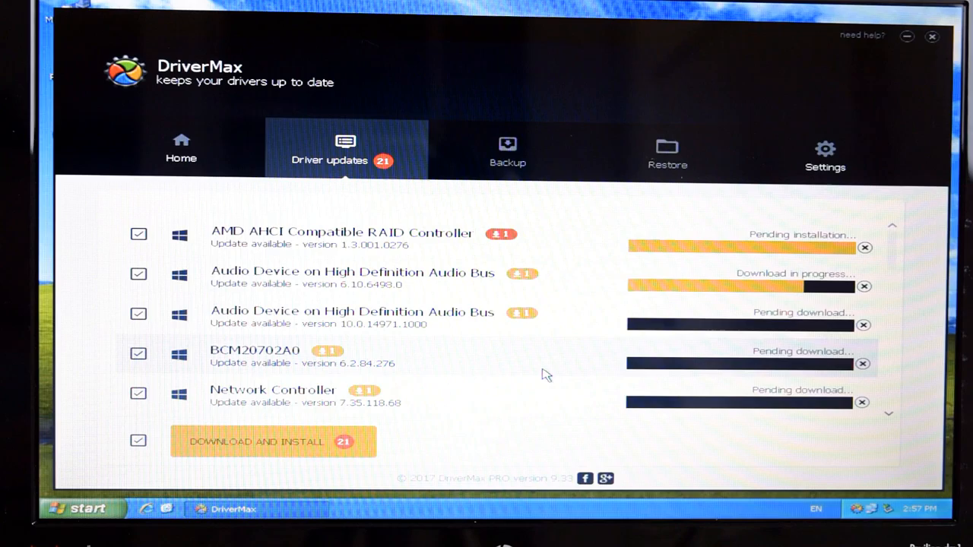
- Continue the driver installation and dismiss the AutoPlay prompt for the inserted disk
{"action": "left_click", "coordinate": [273, 441]}
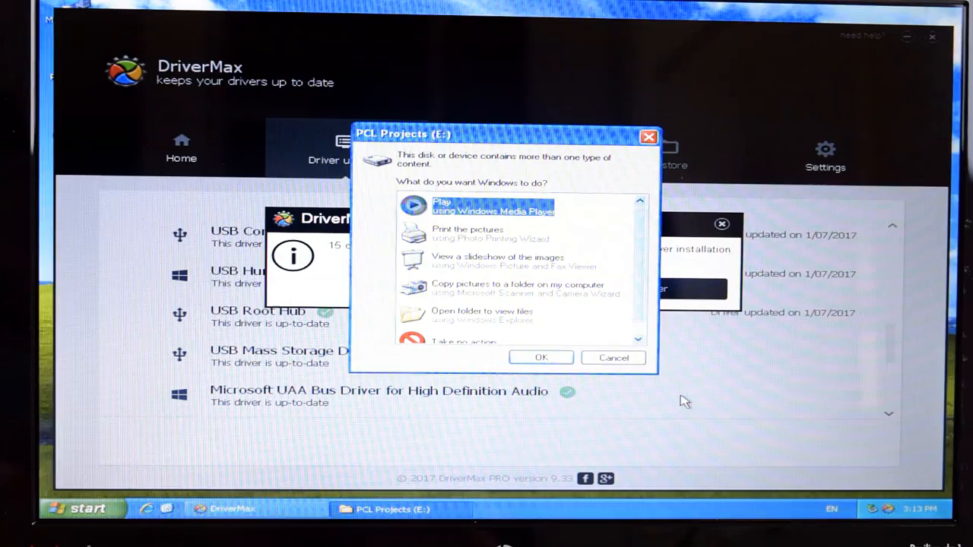
{"action": "left_click", "coordinate": [612, 357]}
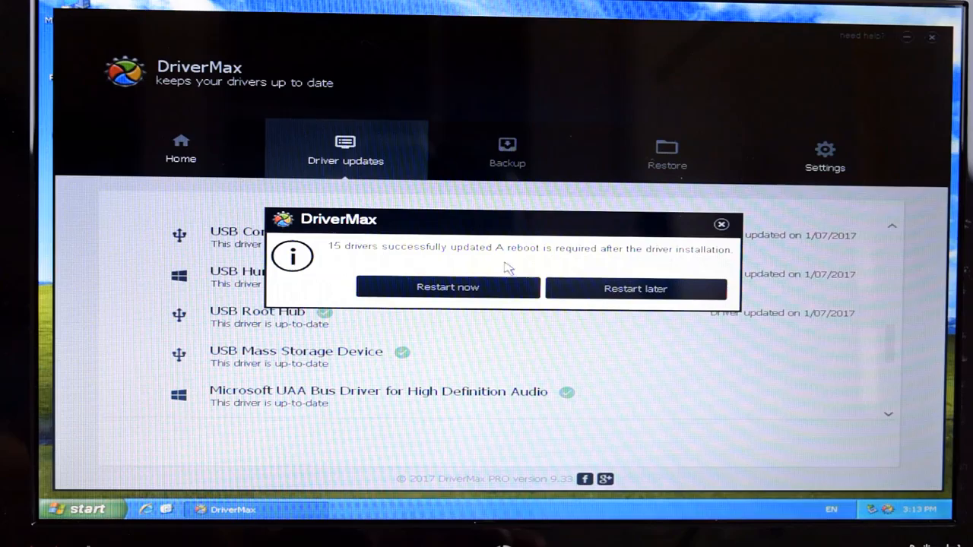
- Review the devices still listed under Other devices in Device Manager
{"action": "left_click", "coordinate": [447, 287]}
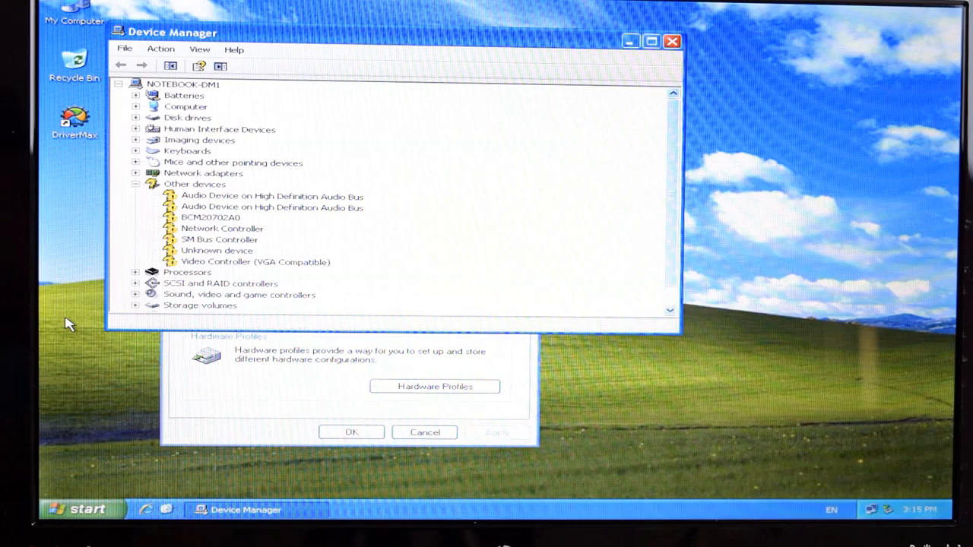
{"action": "mouse_move", "coordinate": [61, 206]}
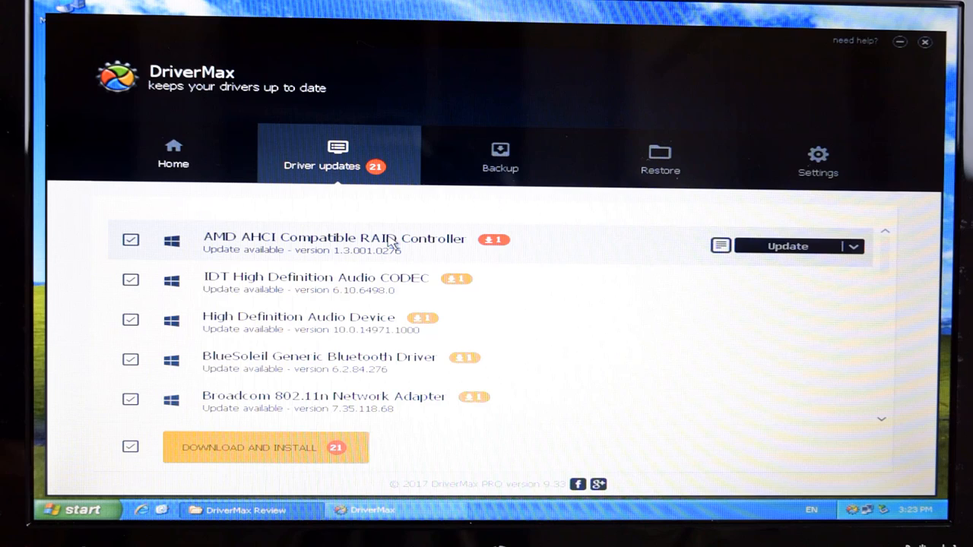
- Uncheck the AMD AHCI Compatible RAID Controller and install the remaining 20 updates
{"action": "left_click", "coordinate": [131, 240]}
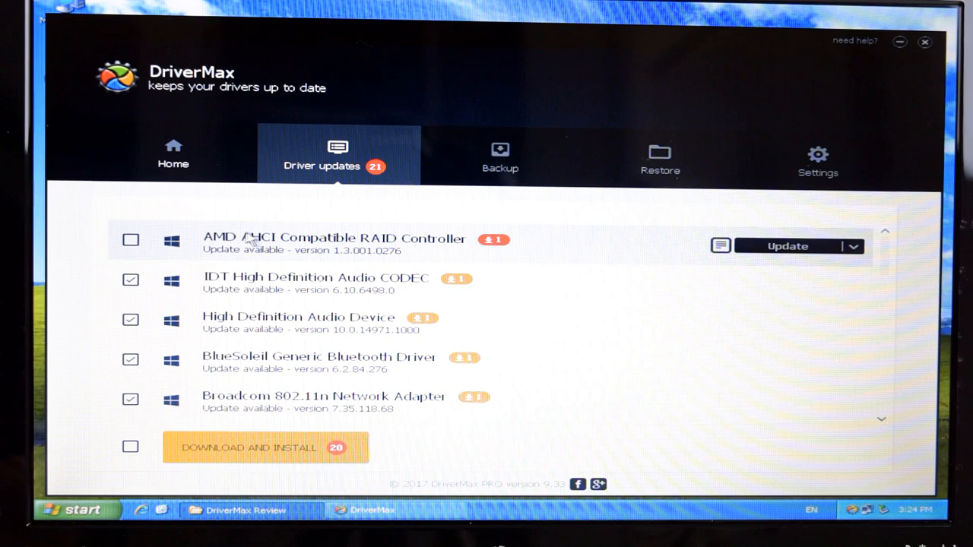
{"action": "left_click", "coordinate": [255, 447]}
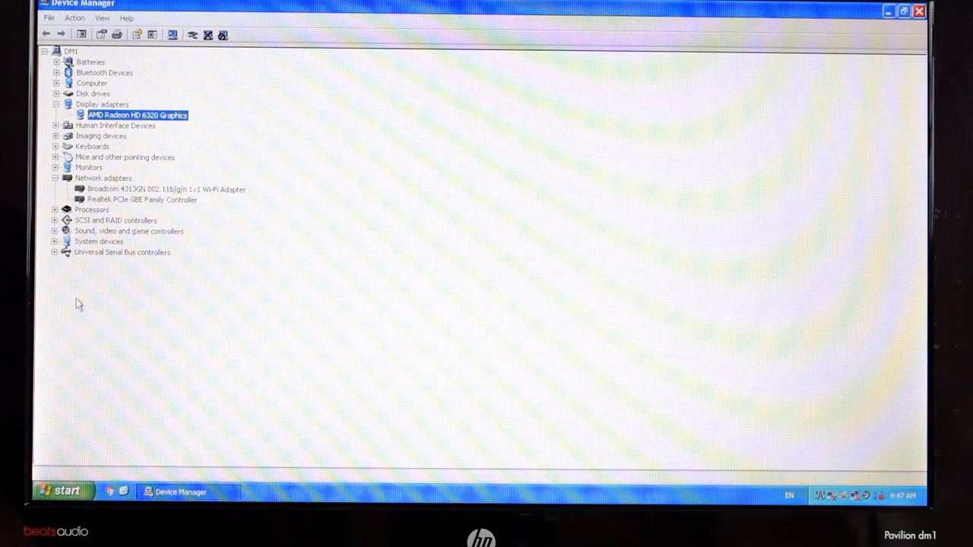
- Expand Display adapters to confirm AMD Radeon HD 6320 Graphics is installed
{"action": "left_click", "coordinate": [55, 231]}
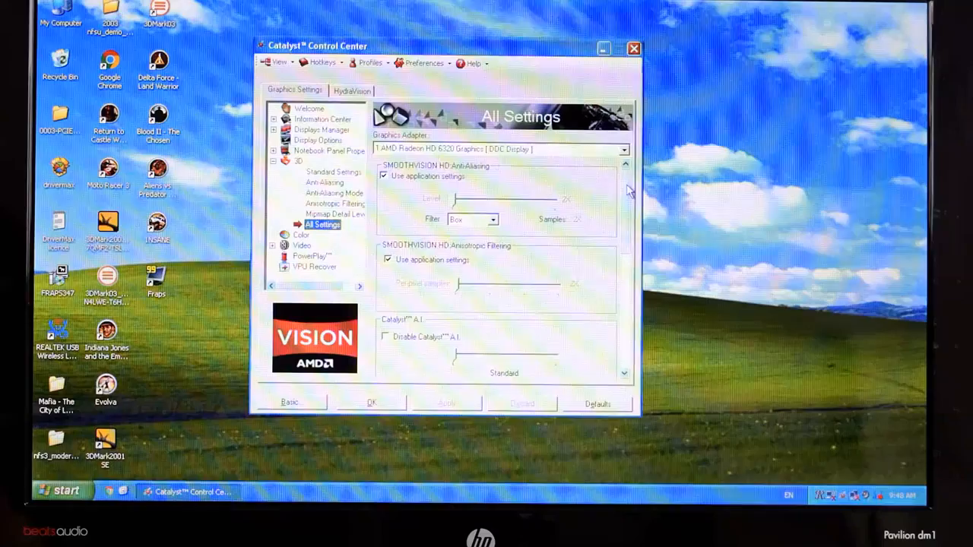
{"action": "scroll", "scroll_direction": "down", "scroll_amount": 3}
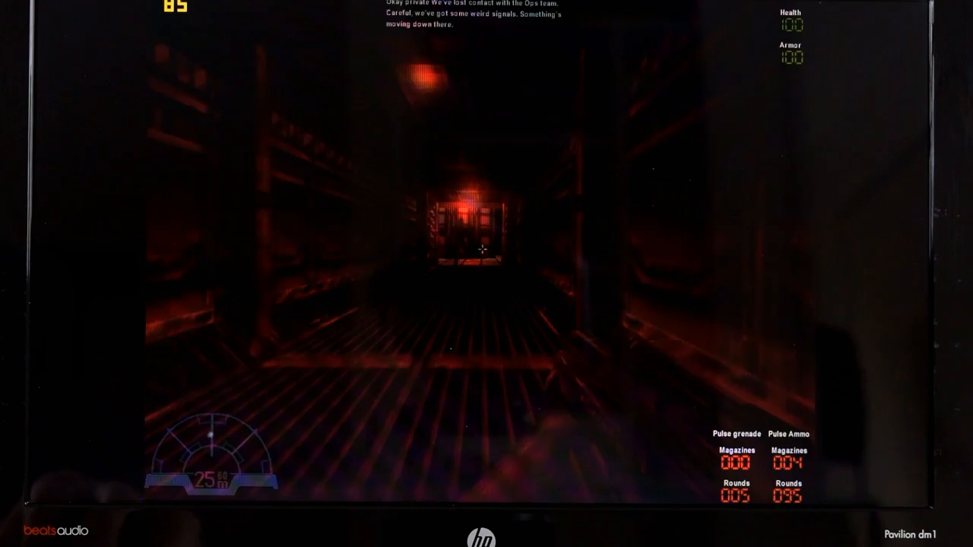
{"action": "mouse_move", "coordinate": [487, 251]}
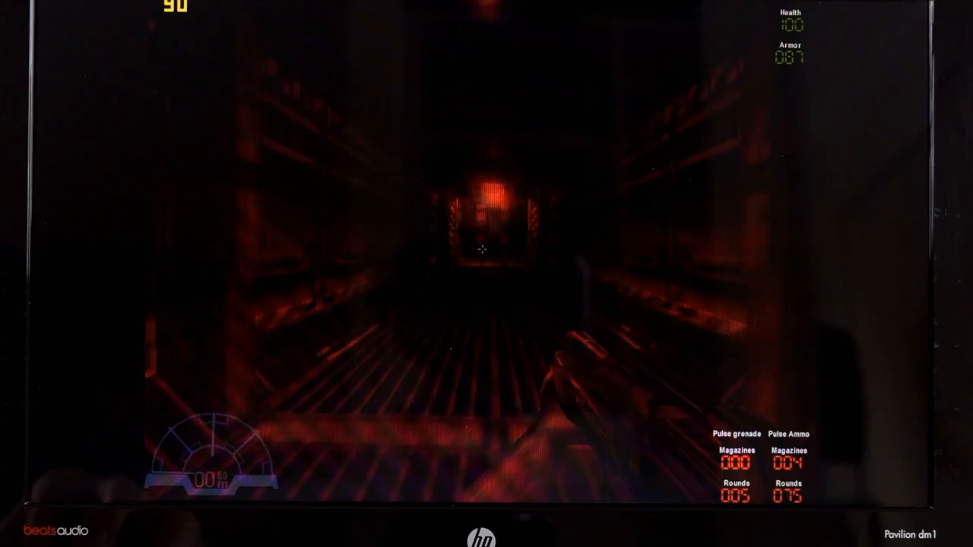